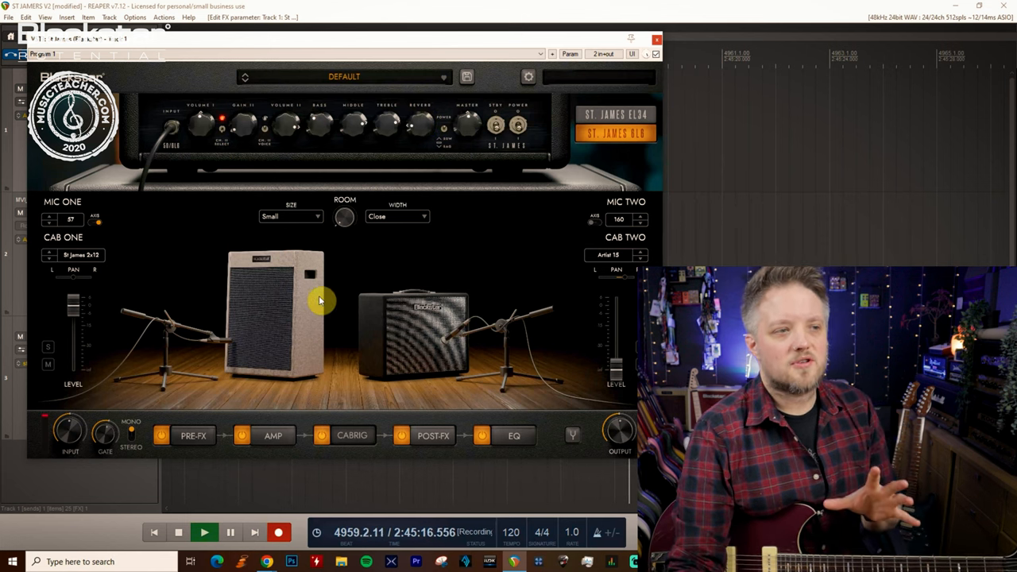
mouse_move(335, 323)
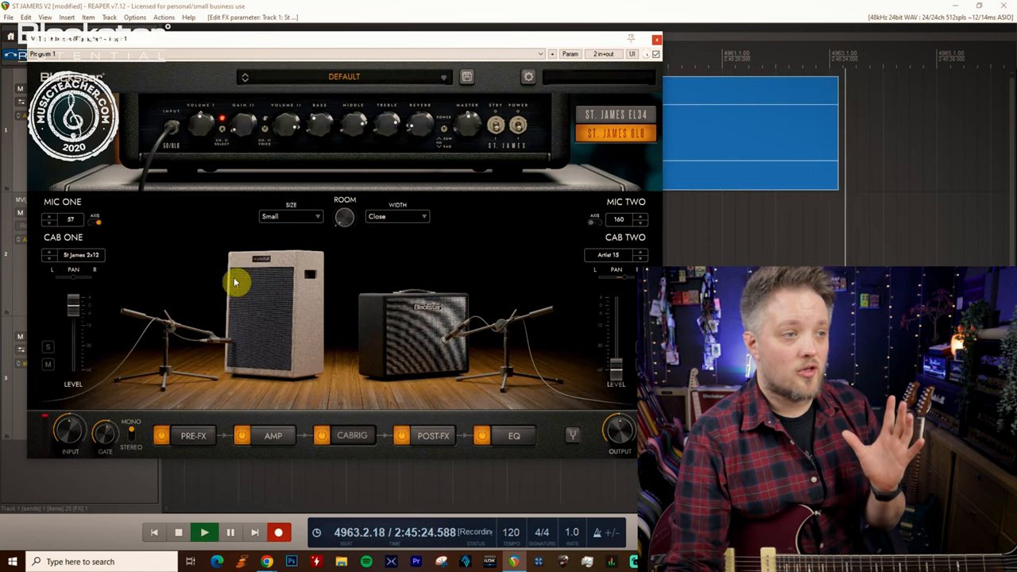
mouse_move(294, 321)
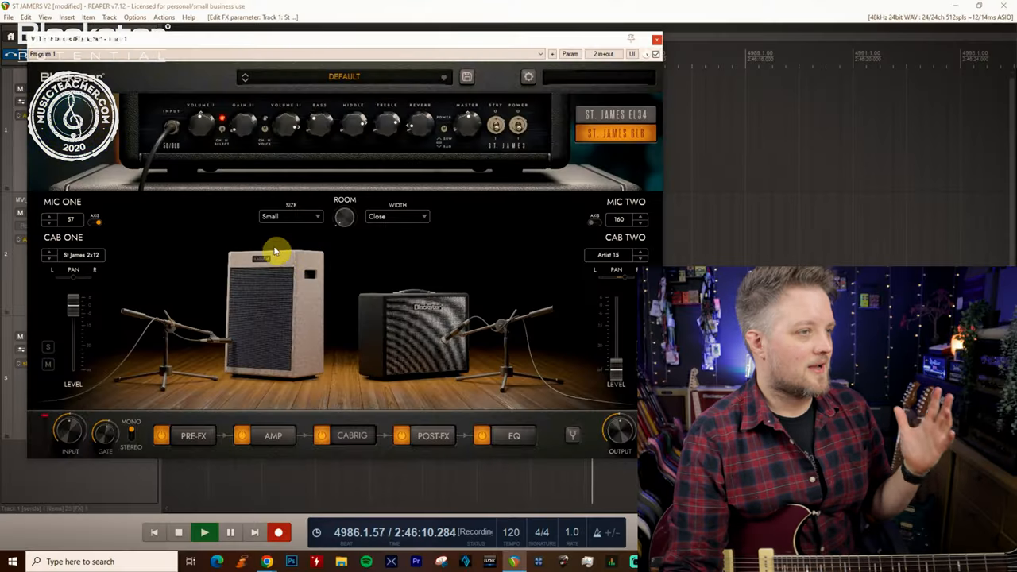
Browse the Mic One selection list and leave the 57 dynamic microphone in place
click(70, 219)
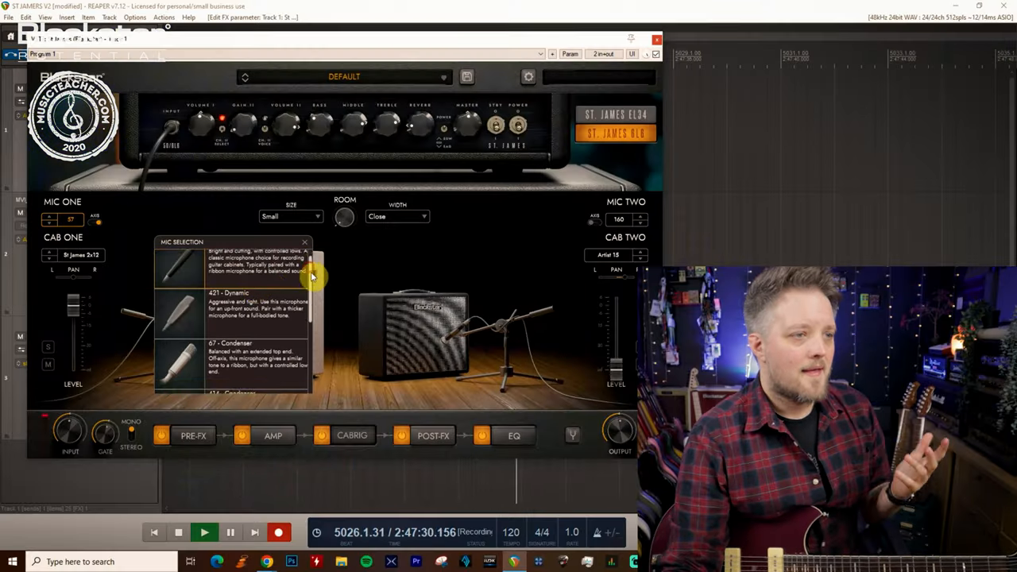
scroll(down, 3)
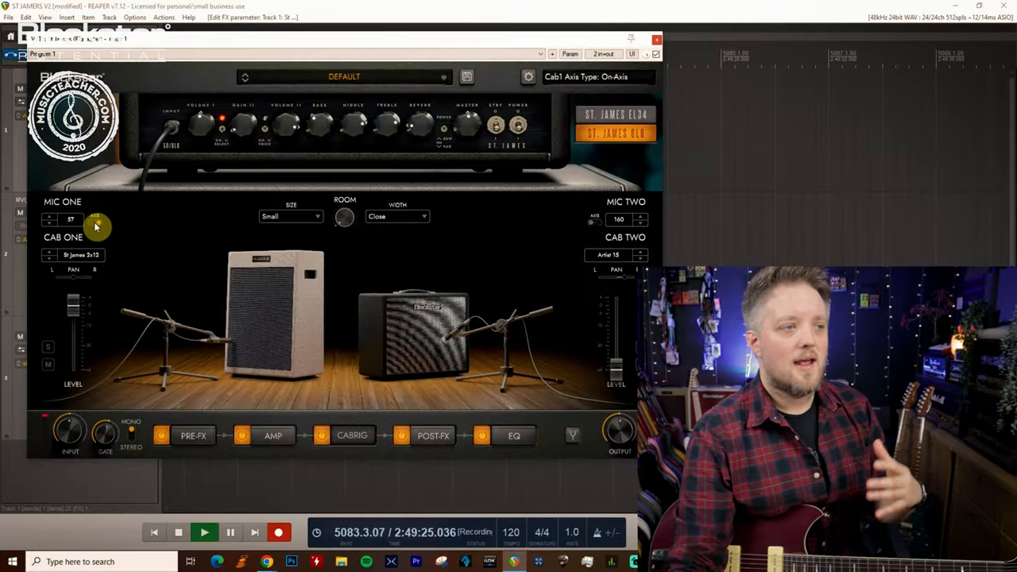
click(70, 219)
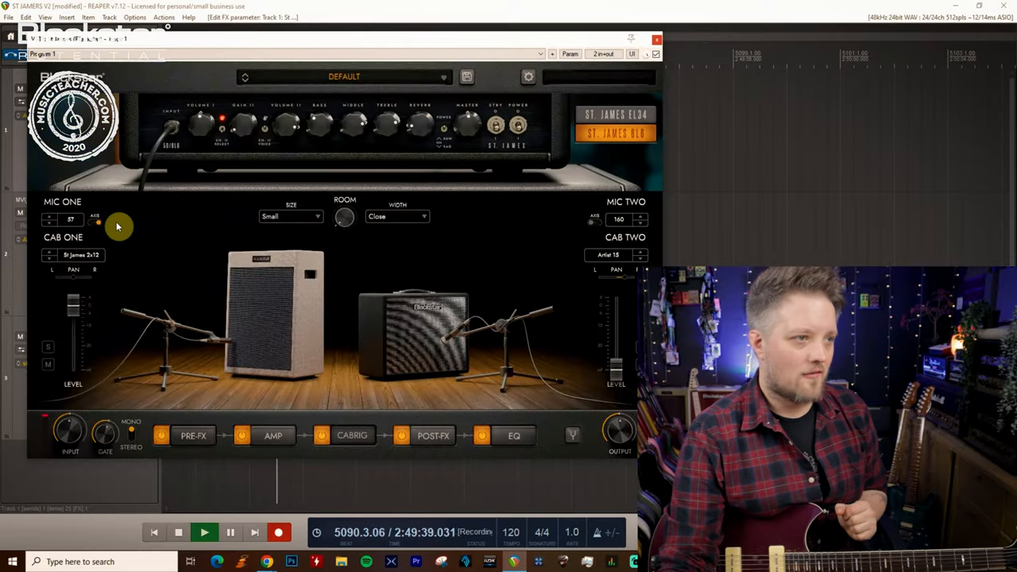
click(70, 219)
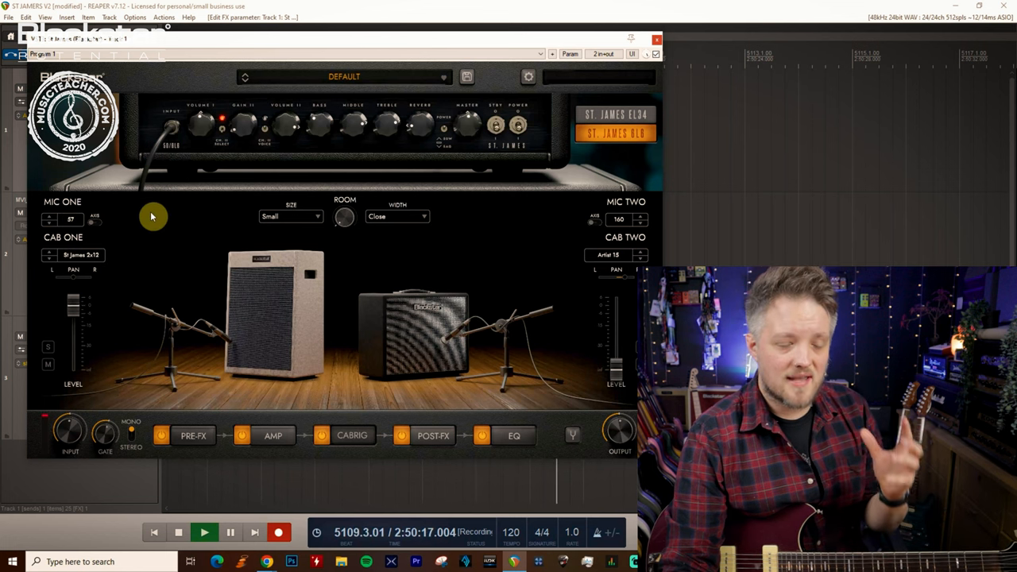
Set Mic One to the 421 dynamic microphone, then reopen its selection list
click(70, 219)
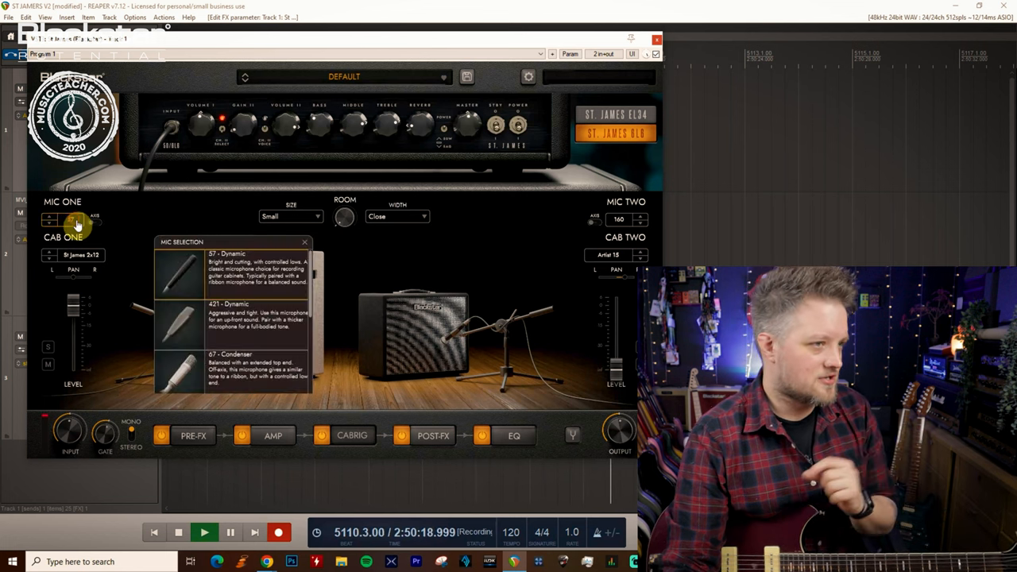
click(230, 318)
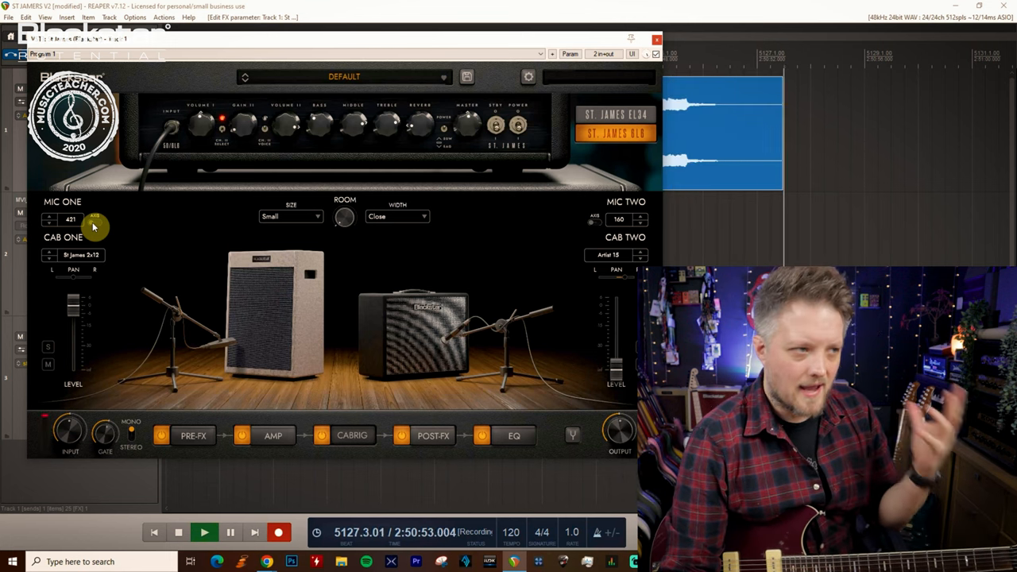
click(70, 219)
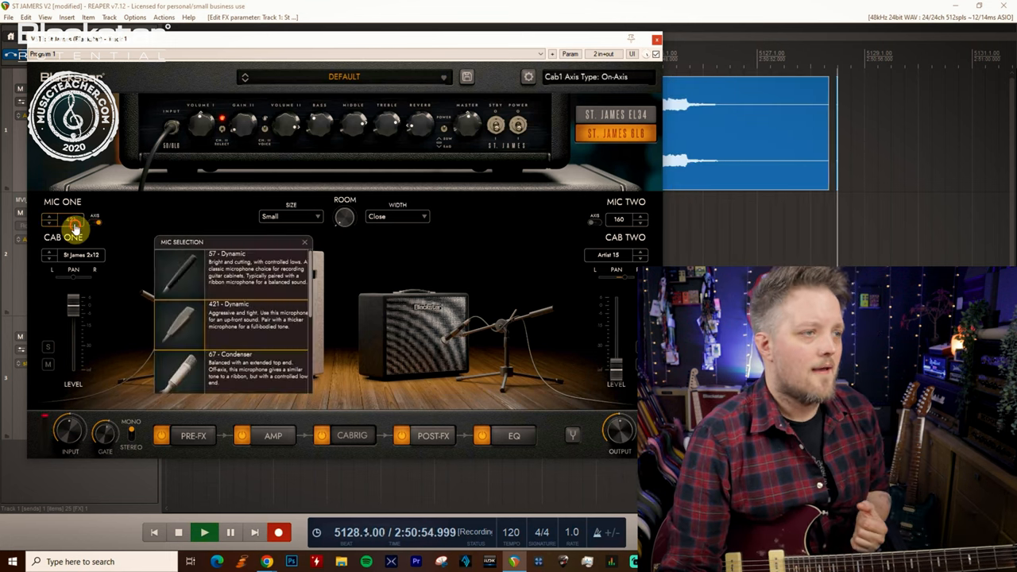
Scroll Mic One's list down to the condenser models, including the 67 and 414
click(238, 315)
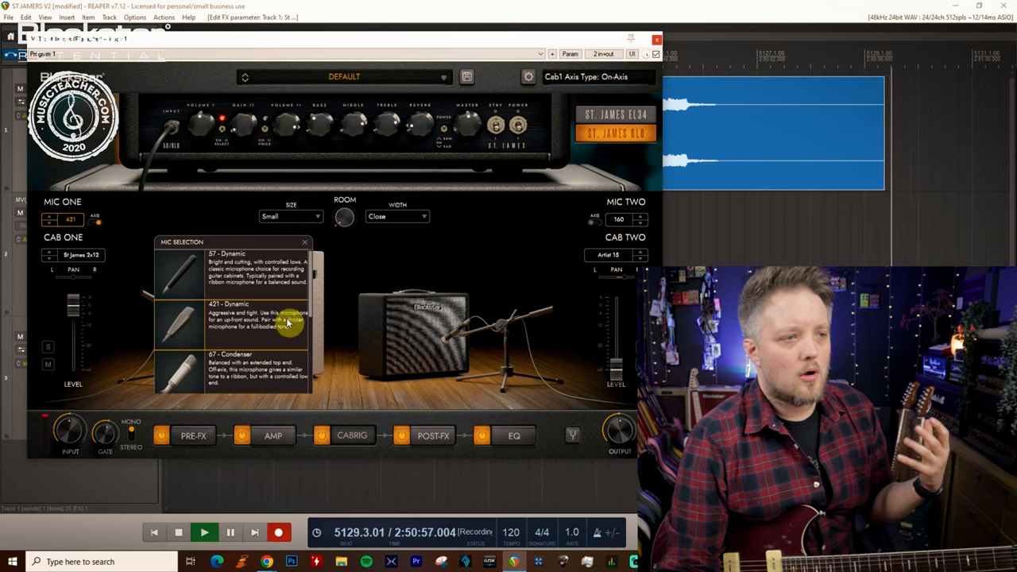
scroll(down, 3)
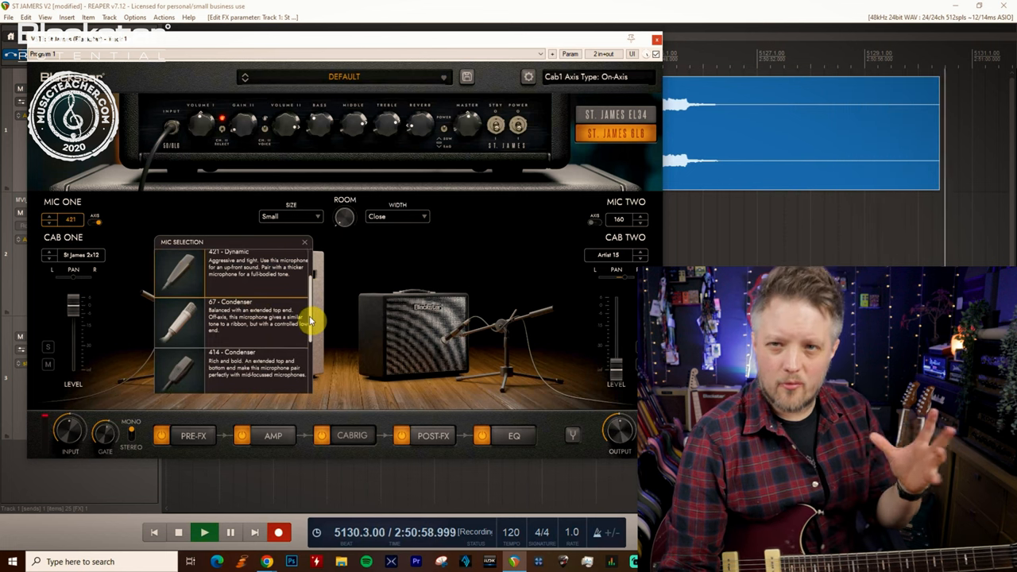
scroll(down, 3)
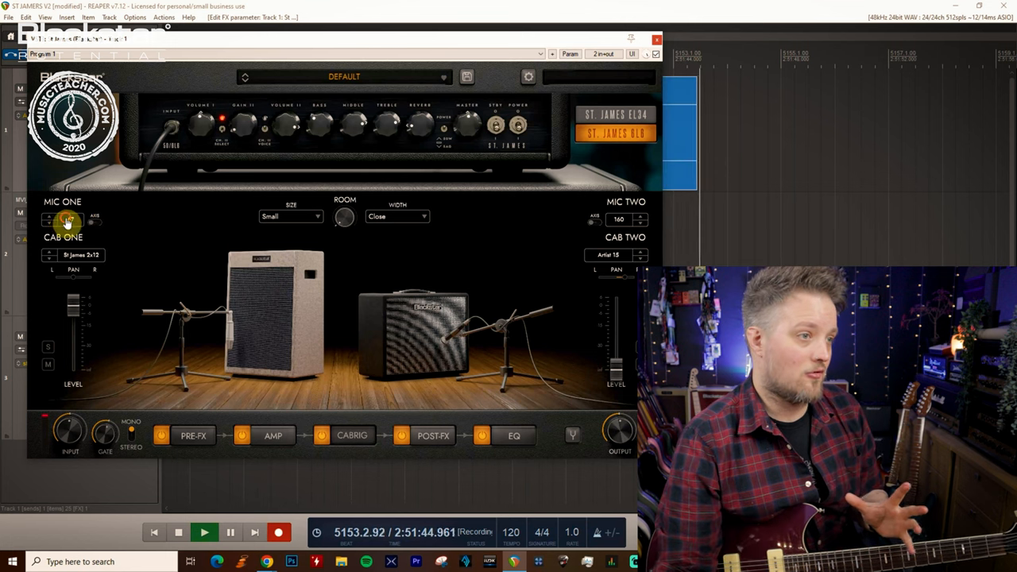
Set Mic One to the 414 condenser microphone
click(64, 219)
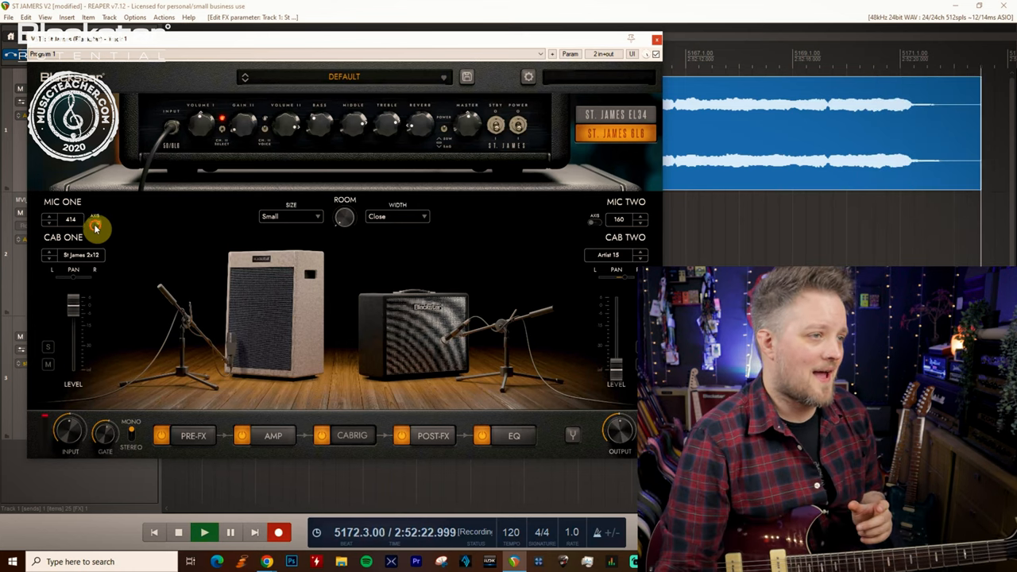
Set Mic One to the 121 ribbon microphone with the ribbon choices still listed
click(95, 221)
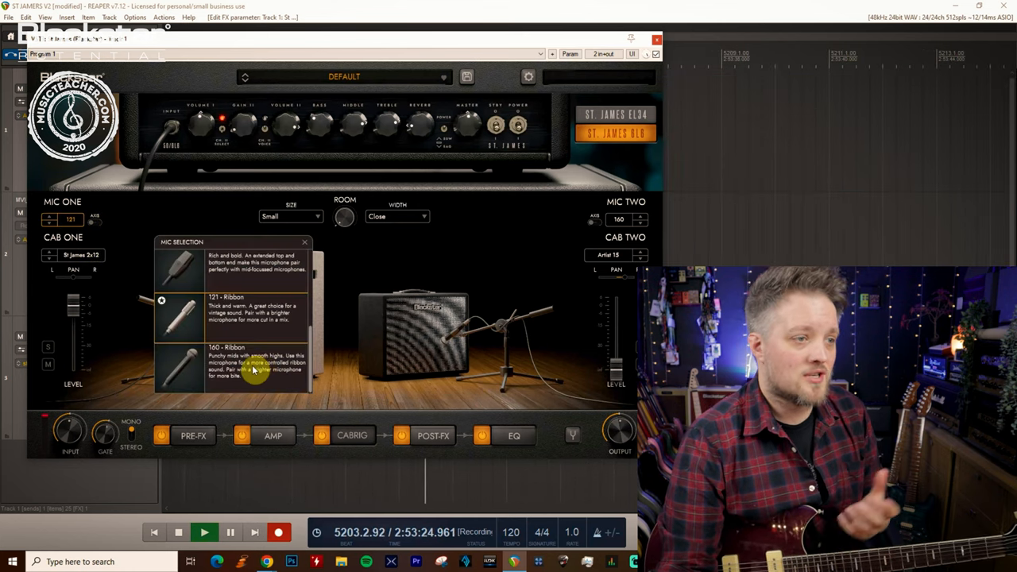
Set Mic One to the 160 ribbon microphone and close the selection list
click(254, 365)
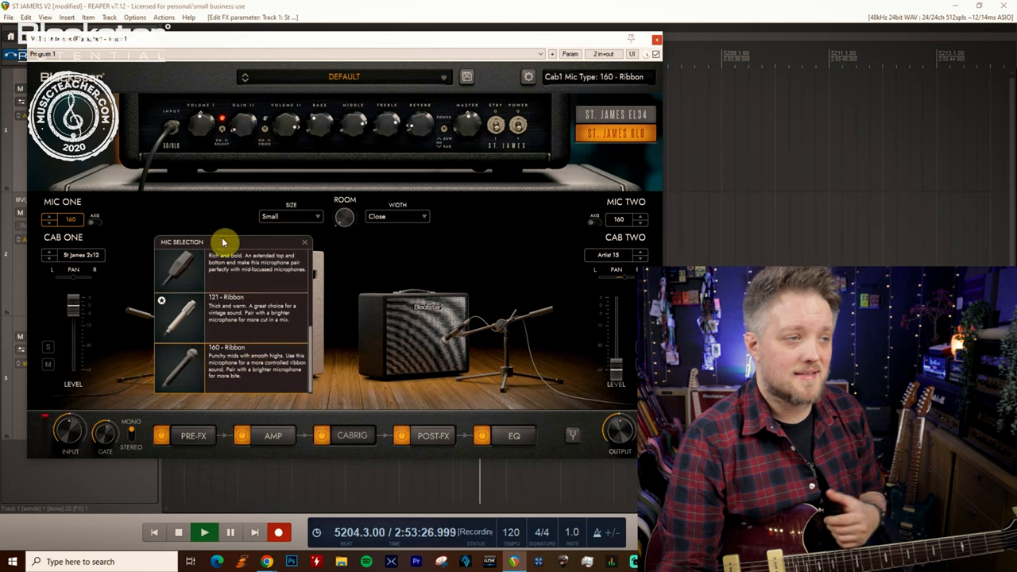
click(305, 242)
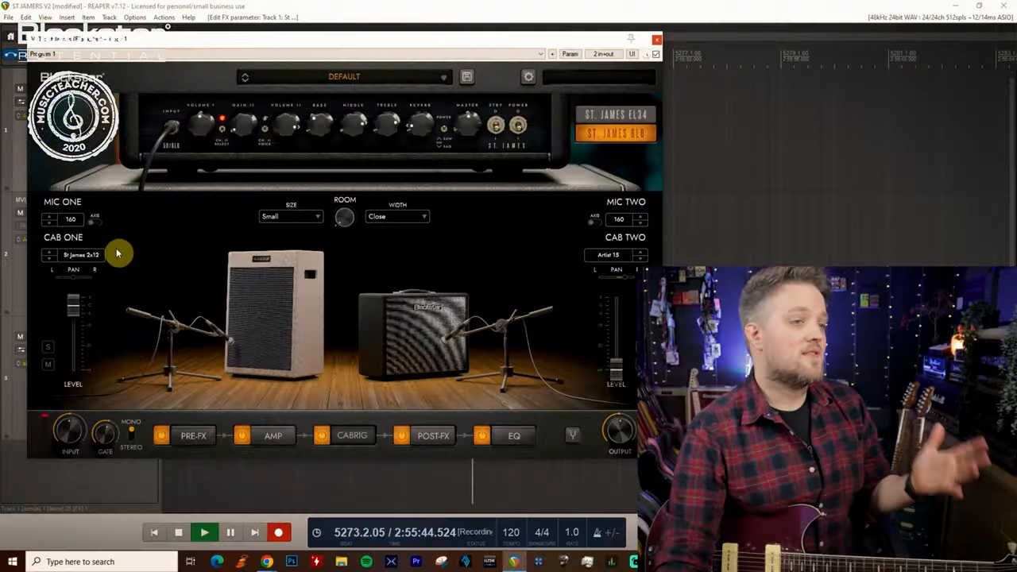
mouse_move(467, 267)
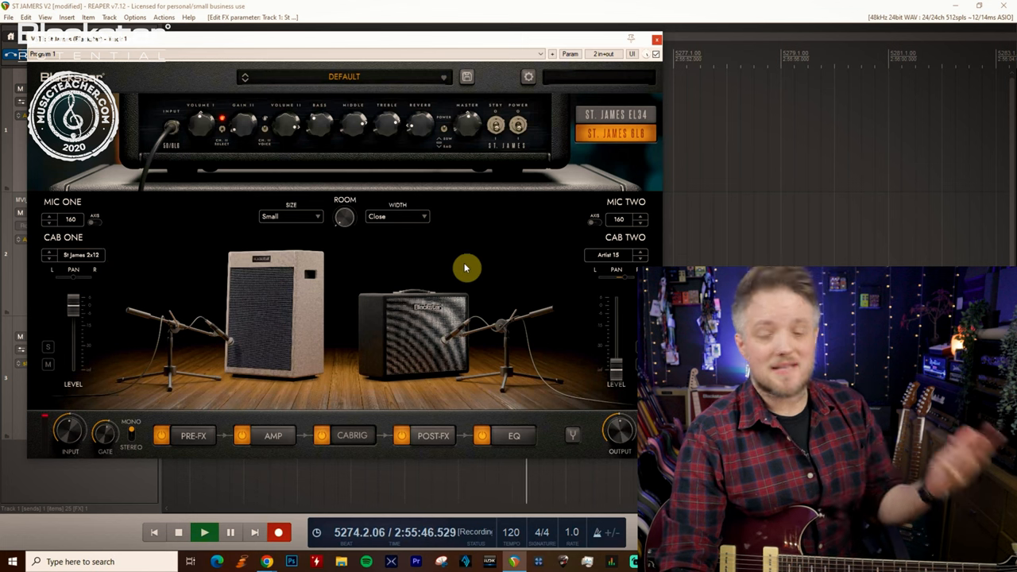
mouse_move(572, 282)
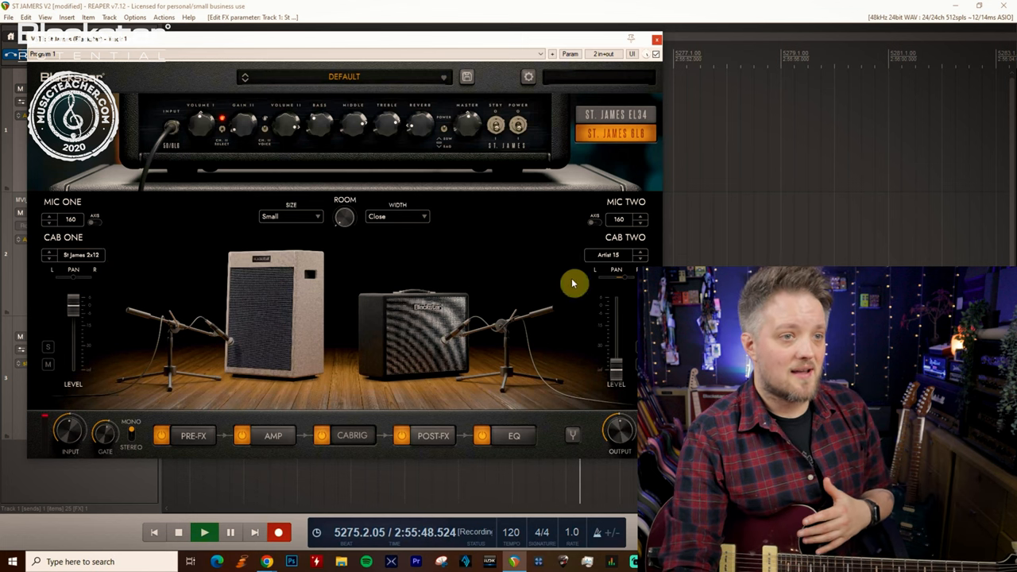